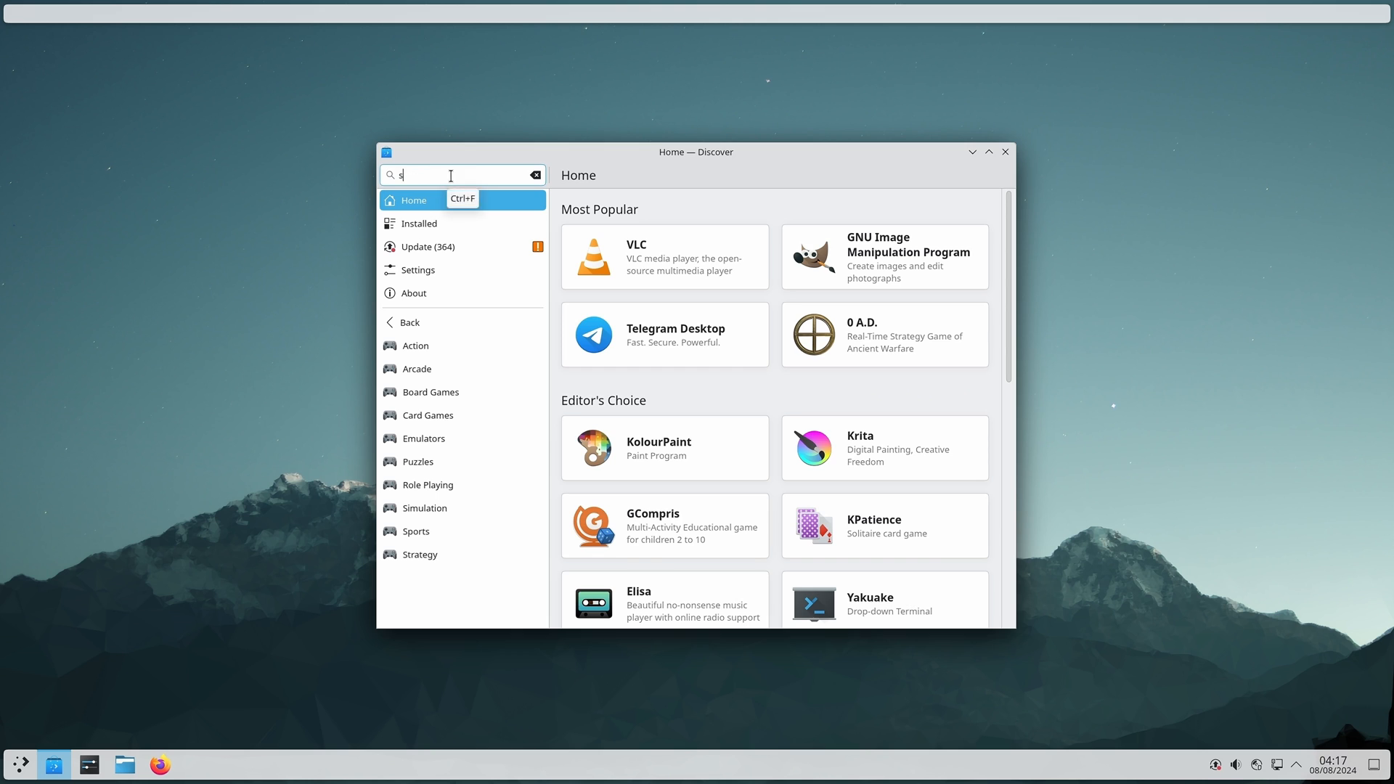
Step: Enter the search term 'steam' in the KDE Discover search field
text(team)
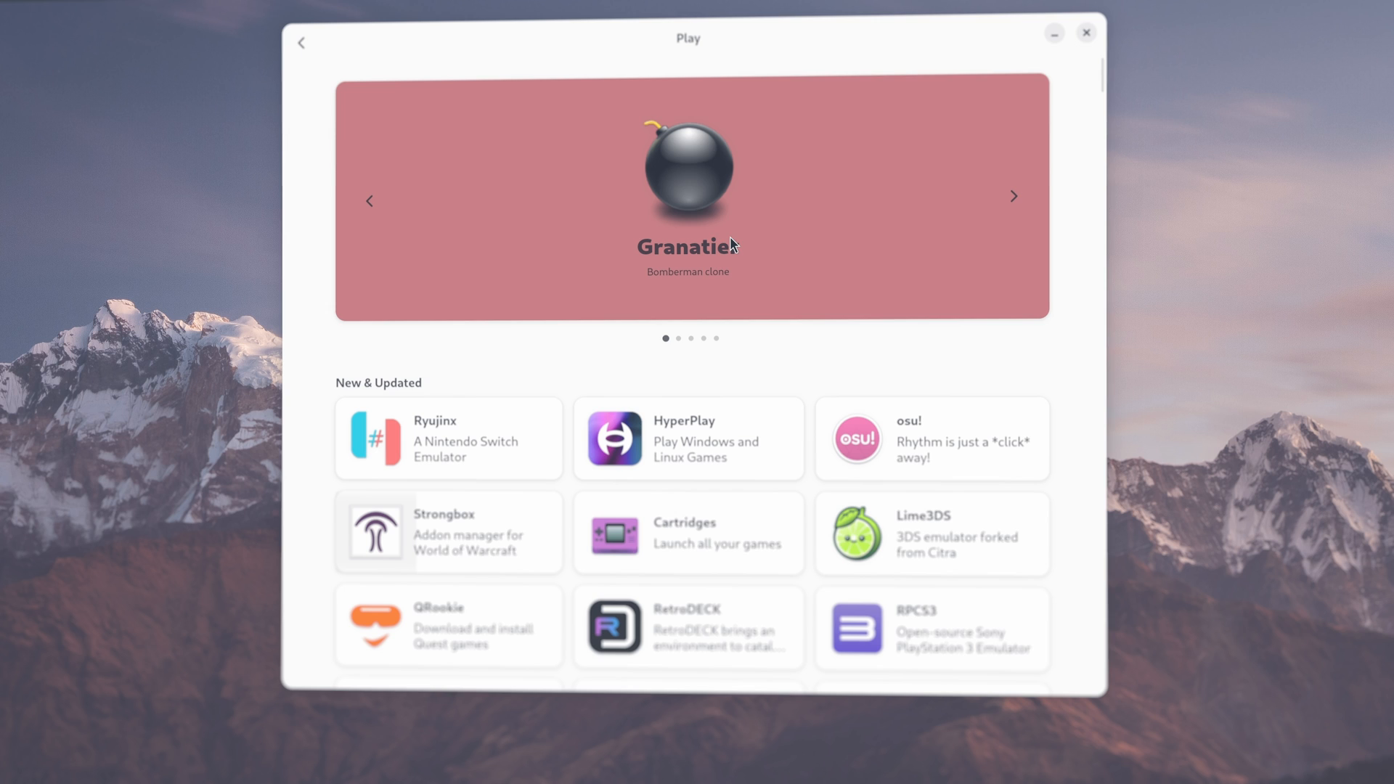
Step: Scroll through the Play games list to reach Steam's installed details page
scroll(down, 3)
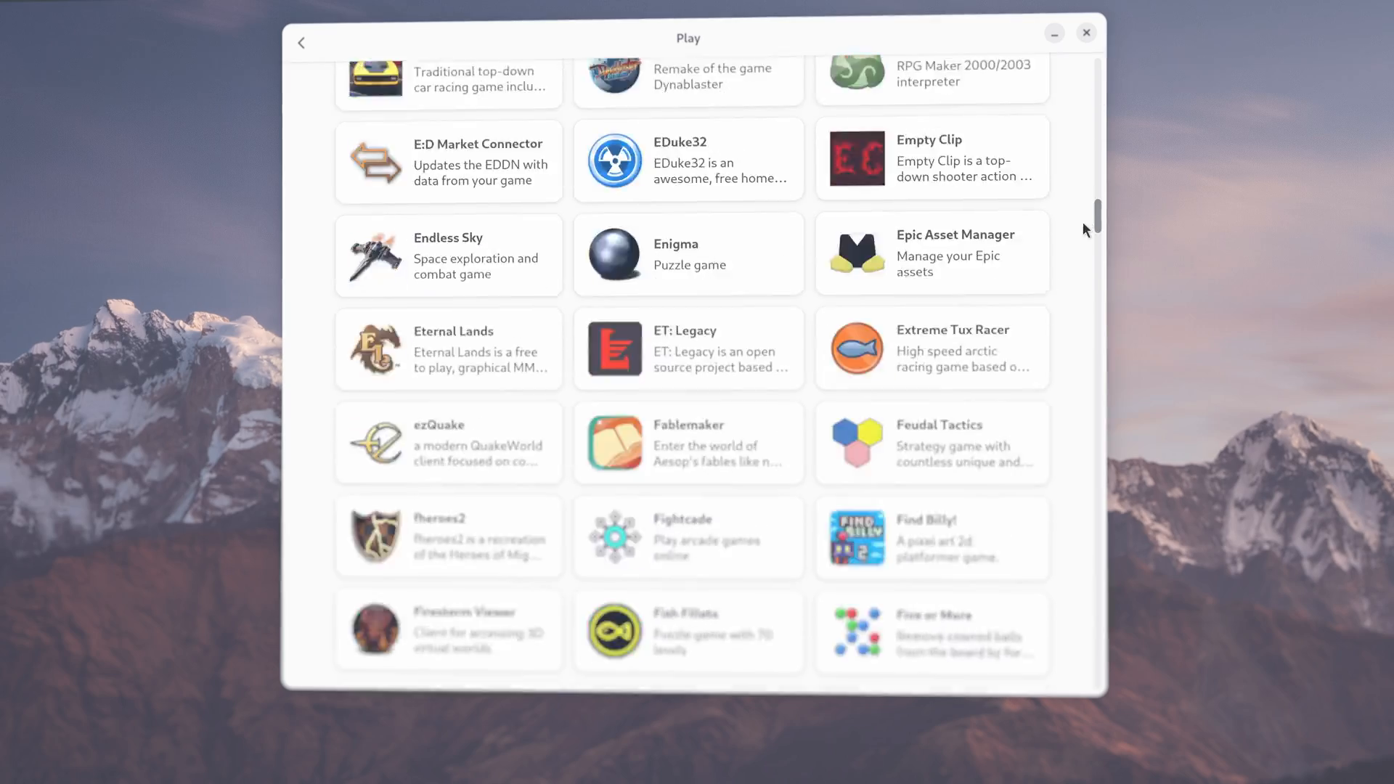
scroll(down, 3)
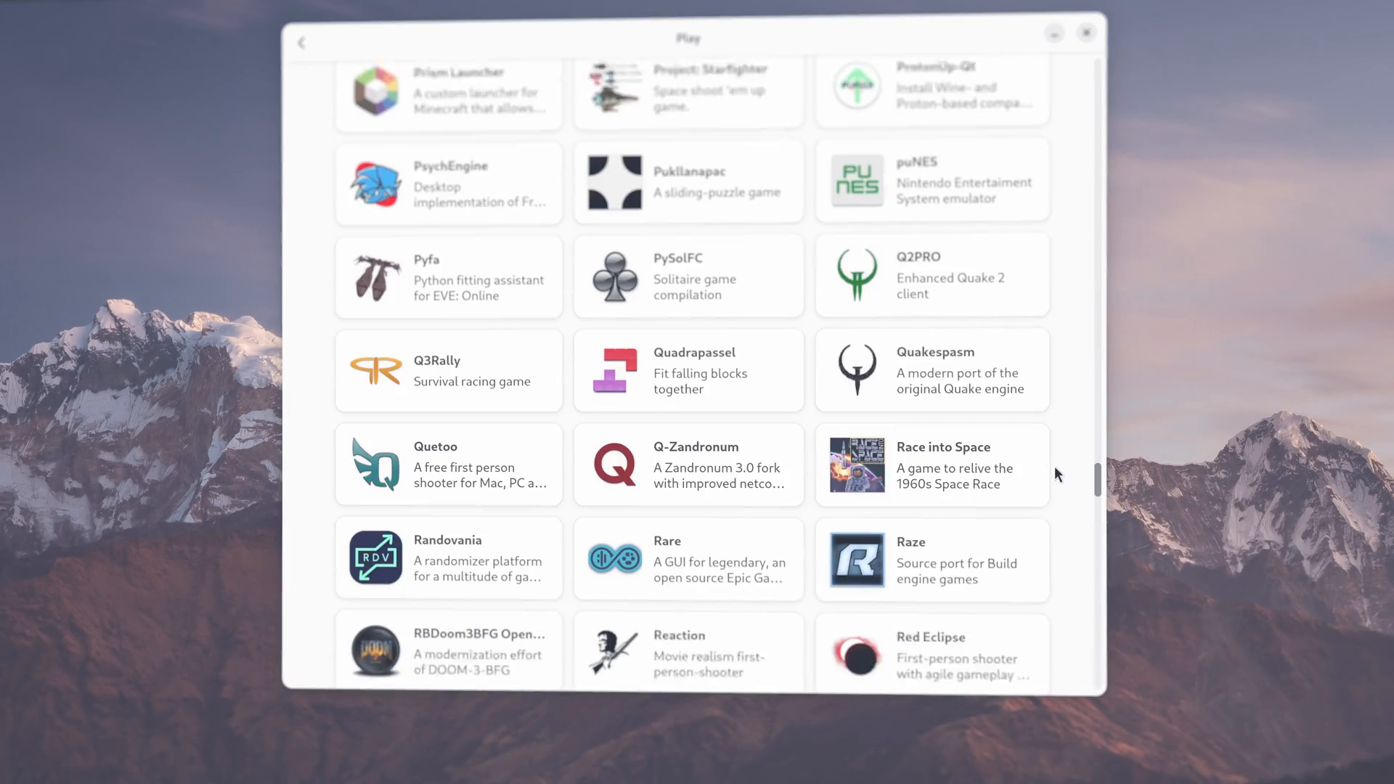
scroll(down, 3)
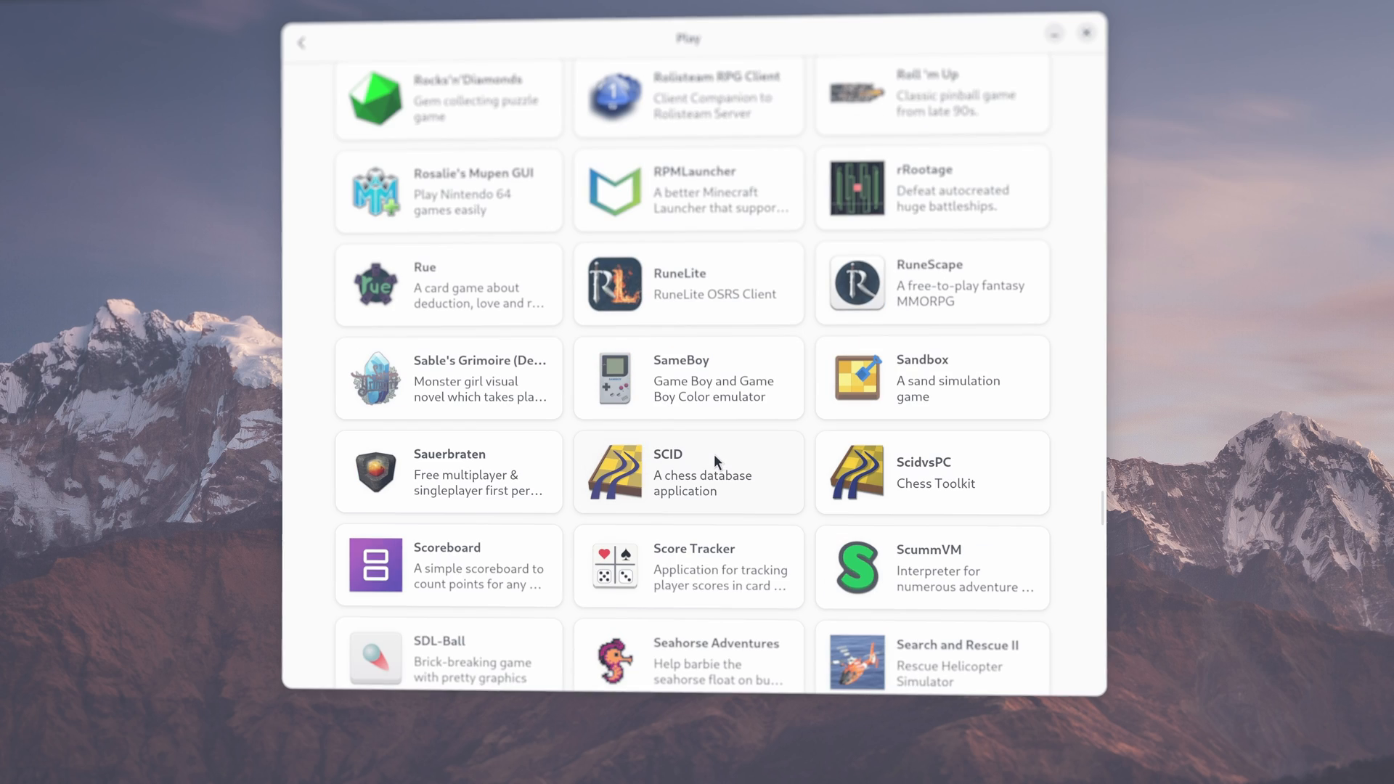
scroll(down, 3)
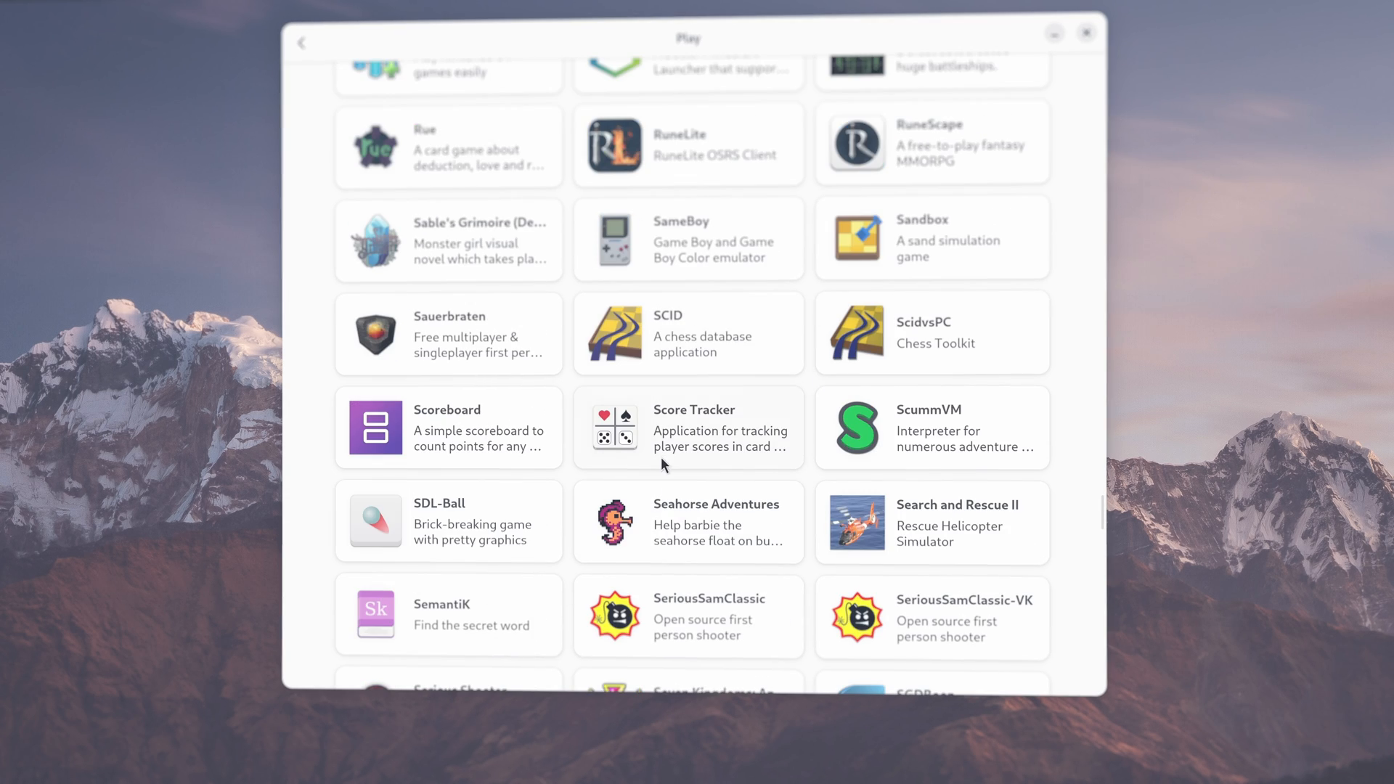
scroll(down, 3)
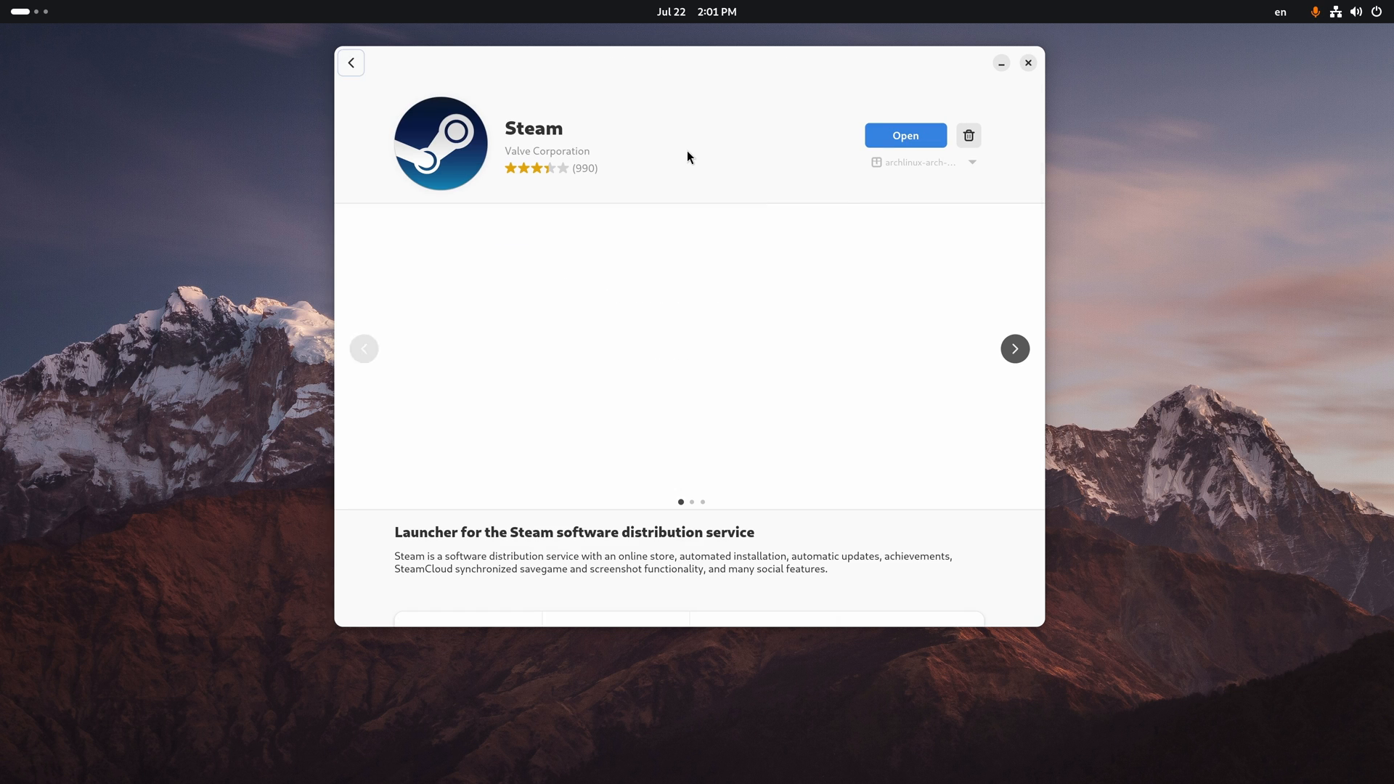
Step: Return to the Play list and scroll through the S games toward Calendar
click(923, 162)
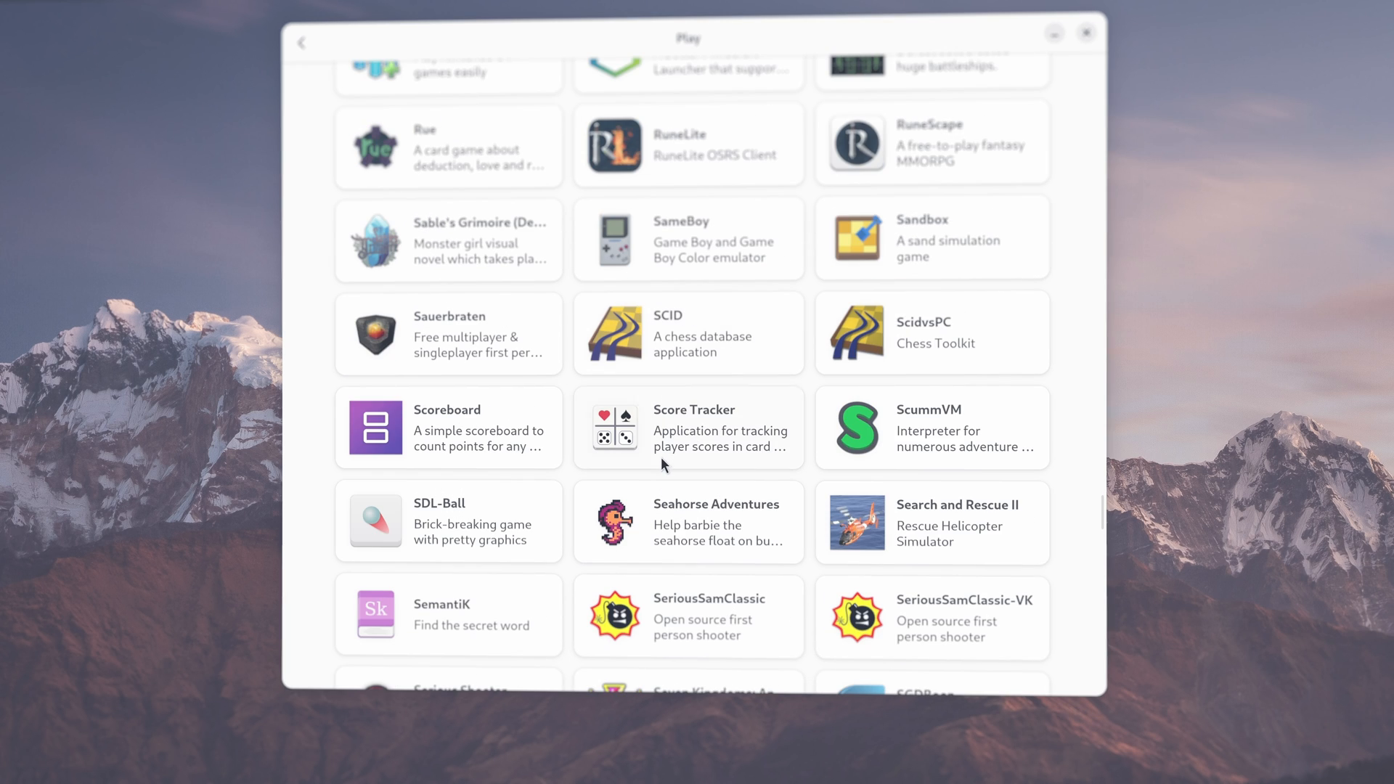
scroll(down, 3)
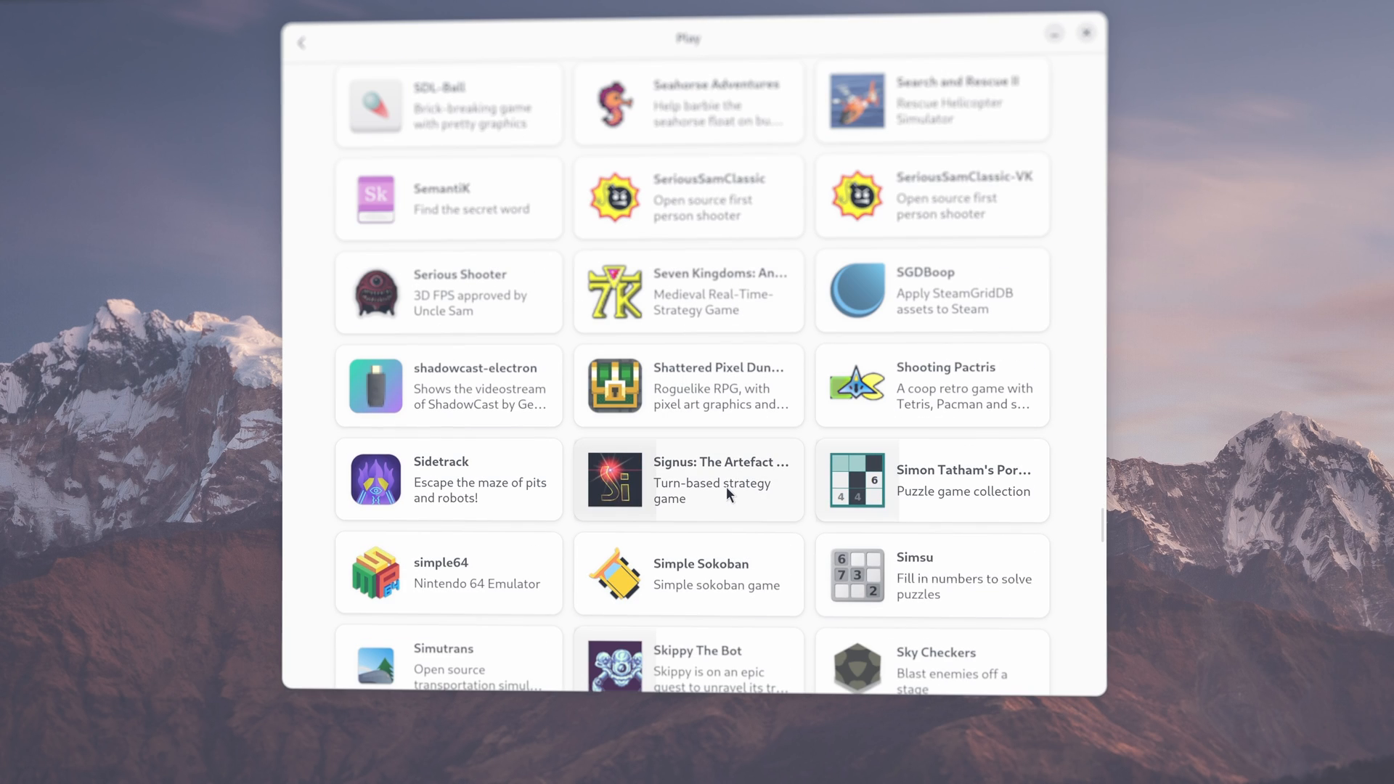
scroll(down, 3)
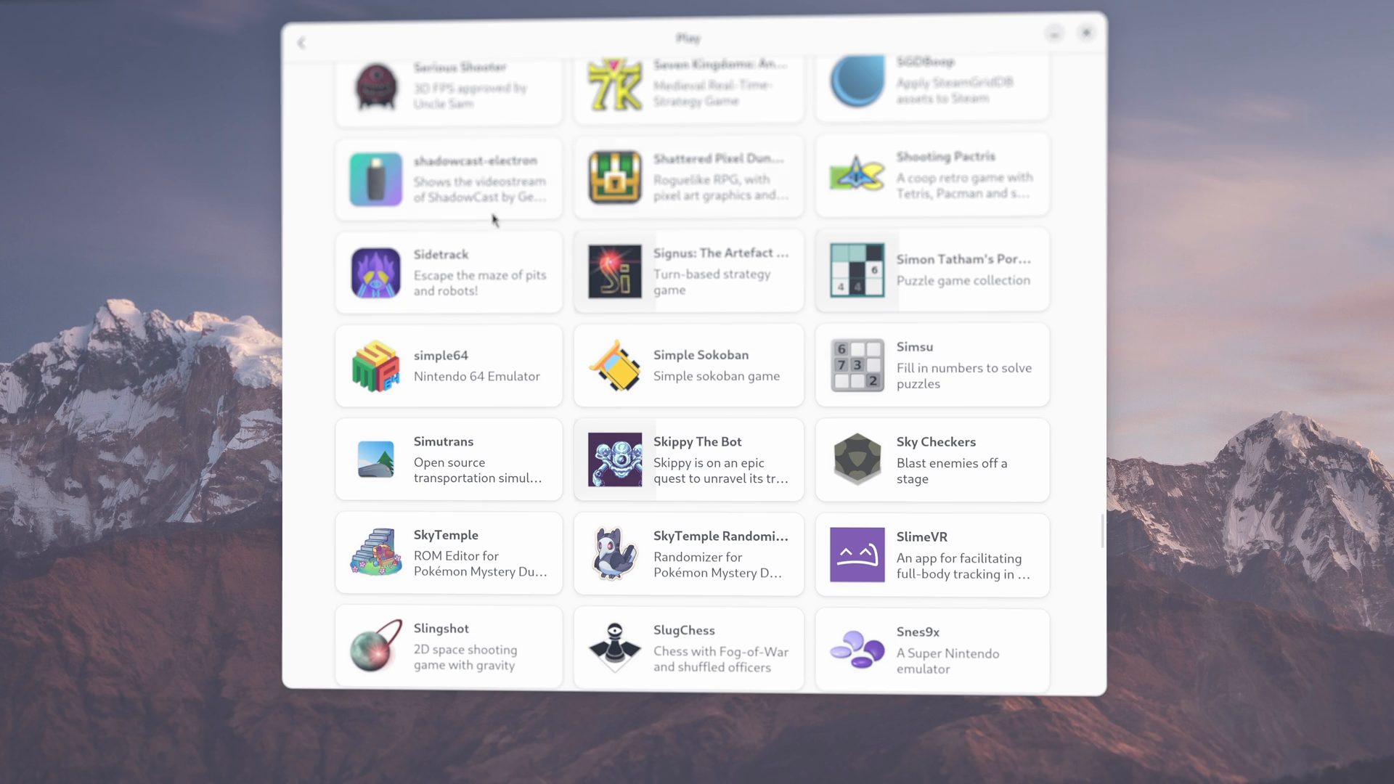
scroll(up, 3)
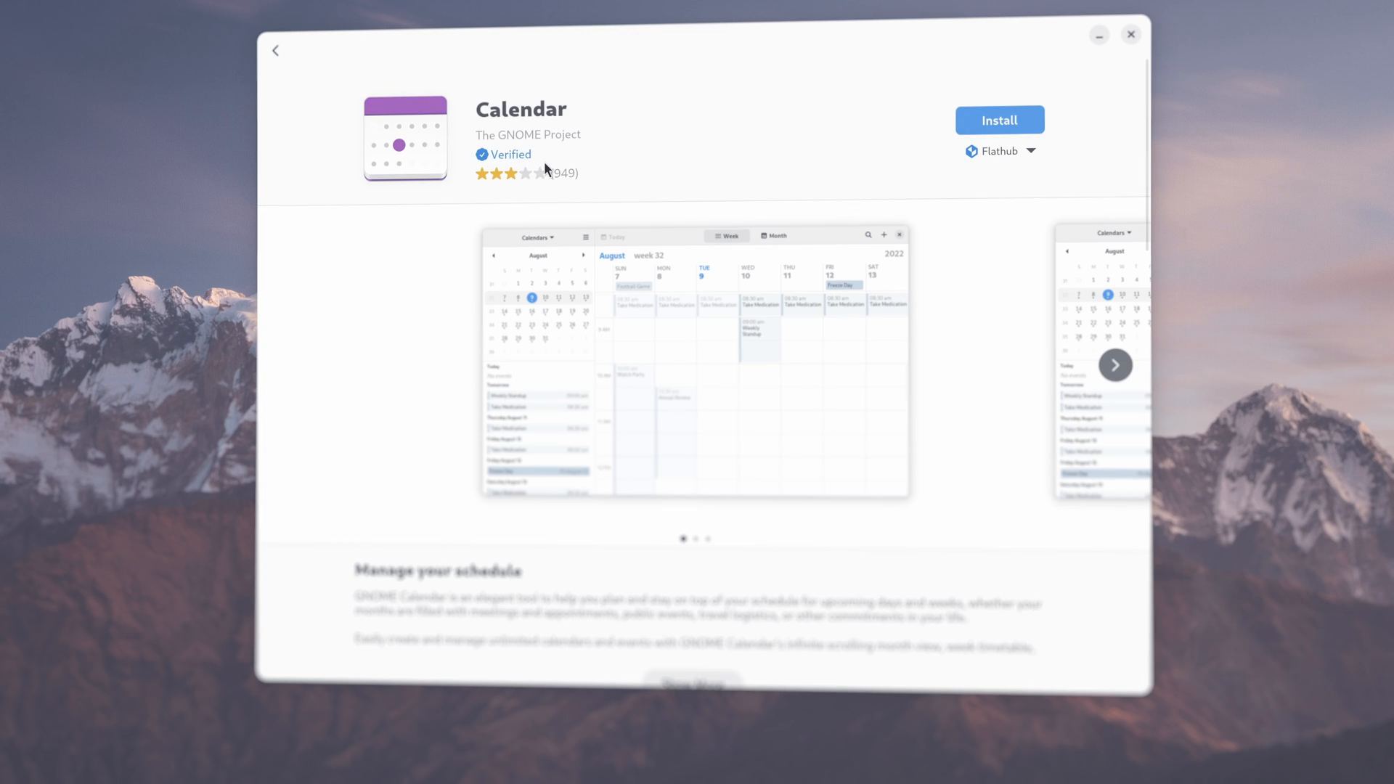
Step: Review Calendar's potentially unsafe permission details, then close them
scroll(down, 3)
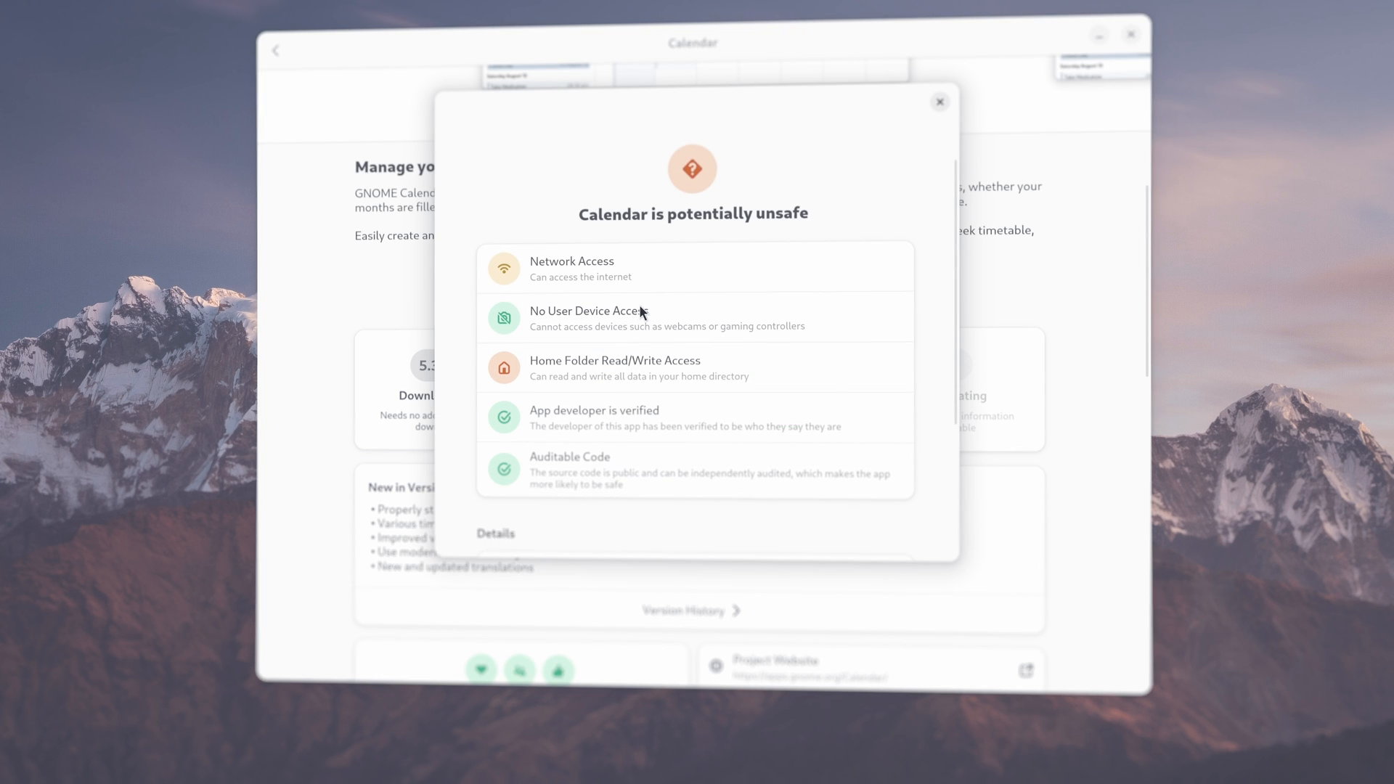
click(938, 103)
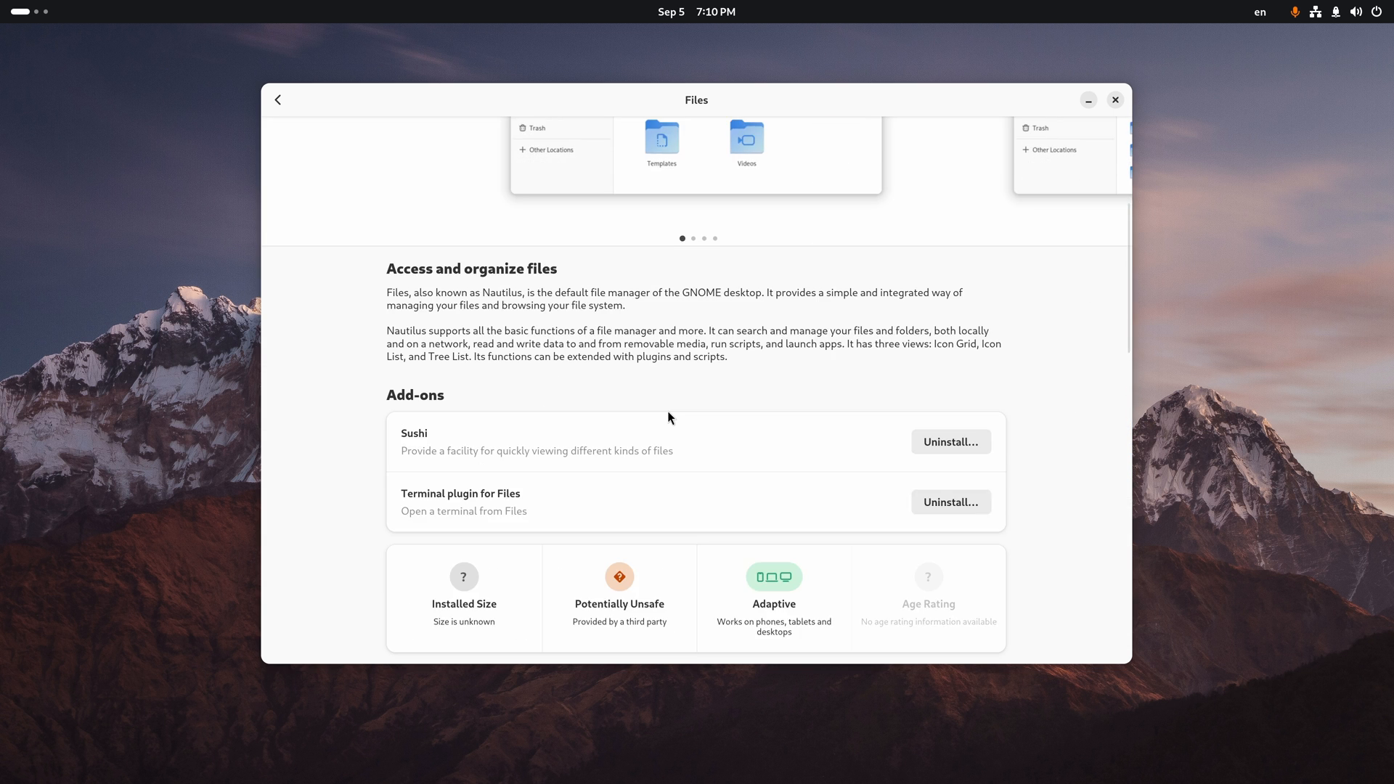
scroll(down, 3)
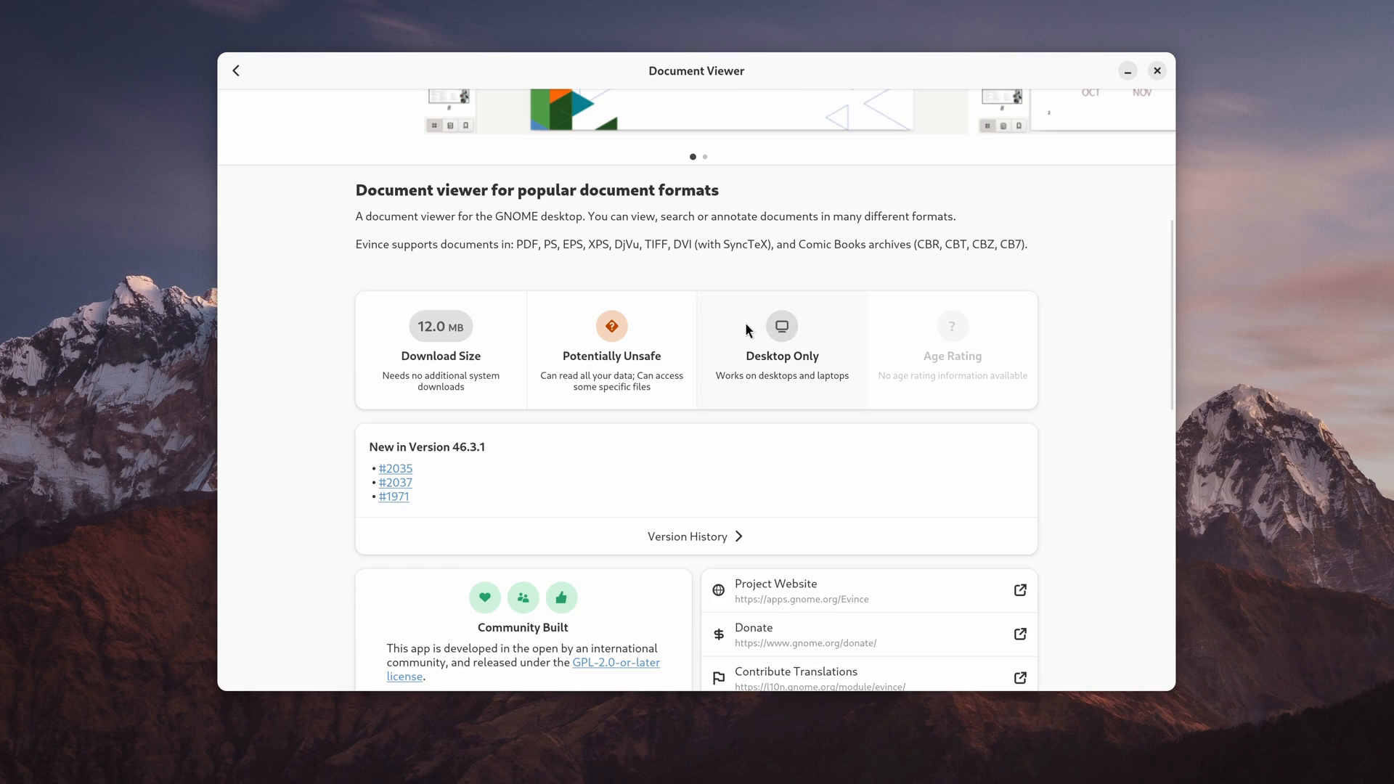
Step: Review why Document Viewer is potentially unsafe, then close its permission details
click(611, 347)
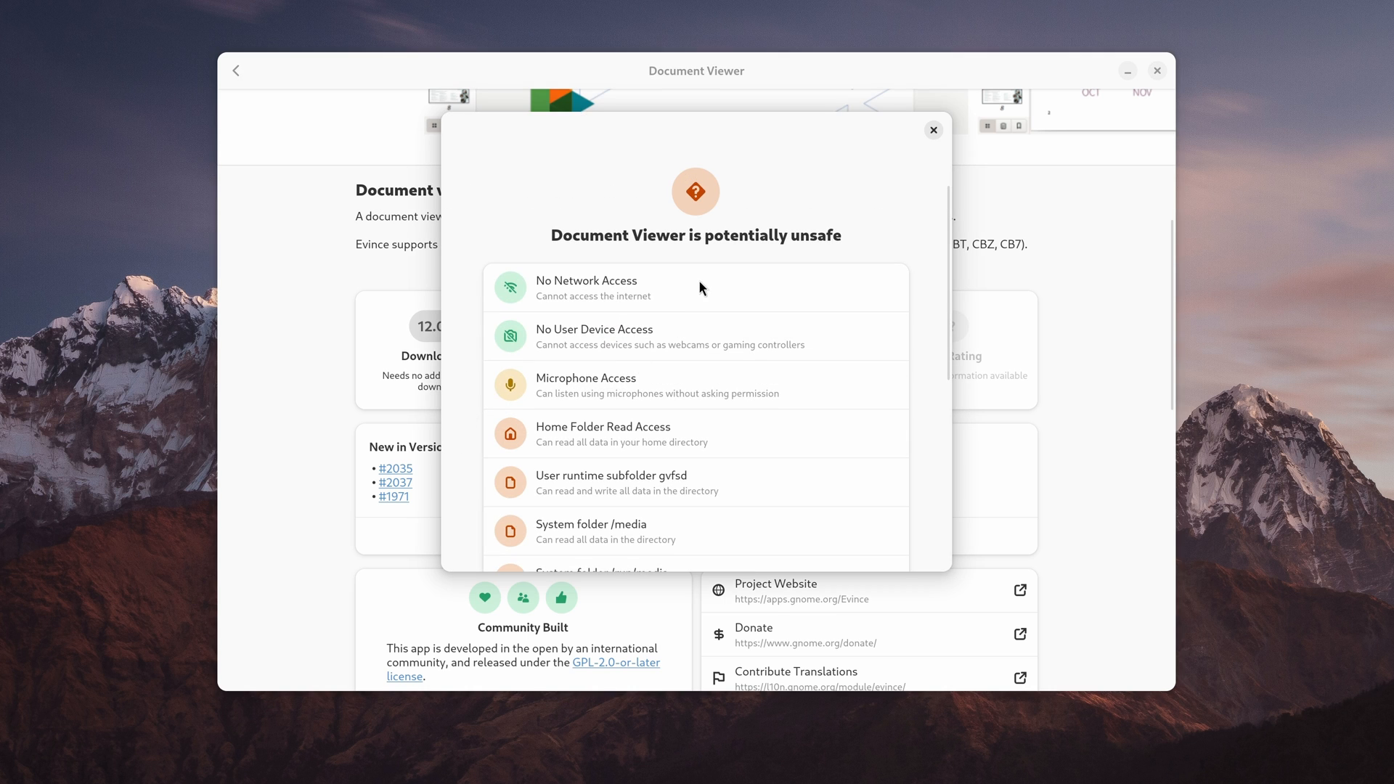
scroll(down, 3)
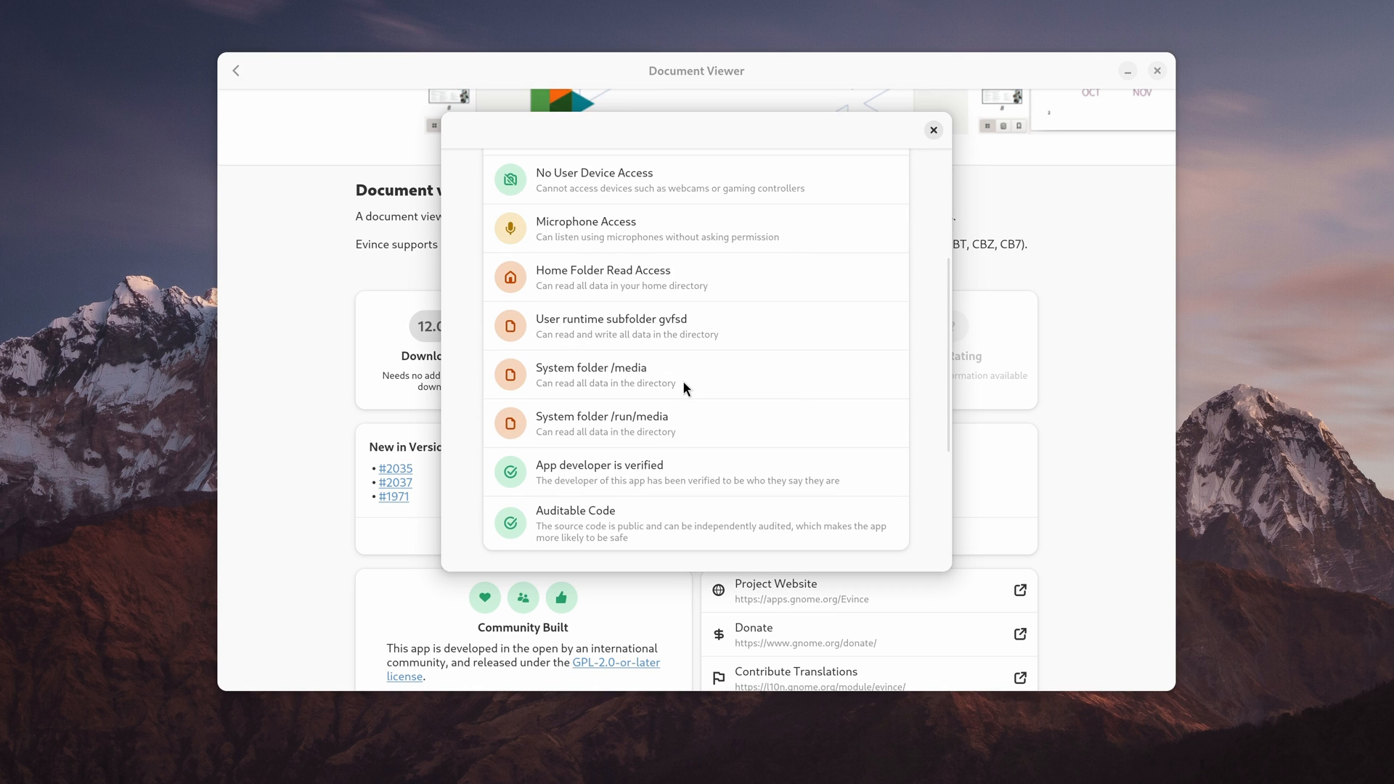
click(932, 130)
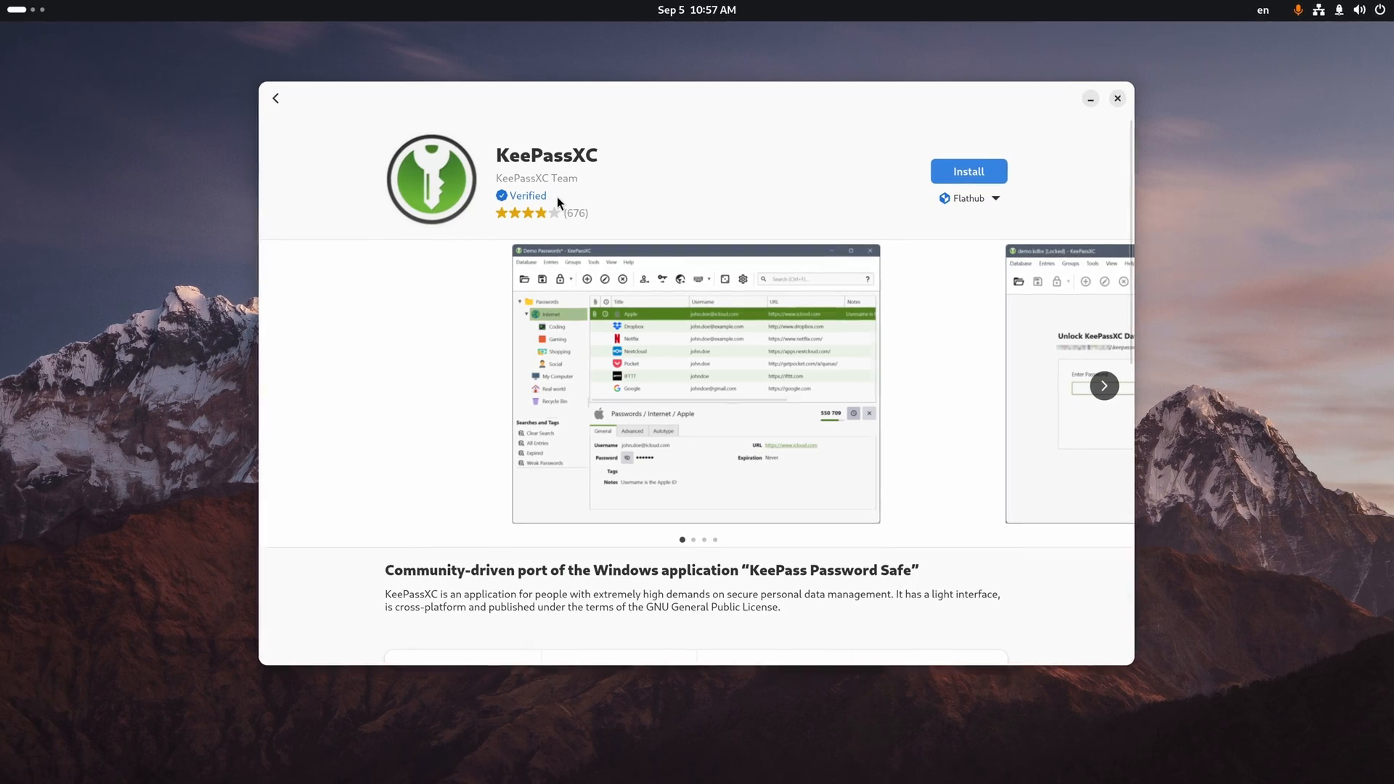
Step: Open KeePassXC's Potentially Unsafe tile and scroll through its permissions list
scroll(down, 3)
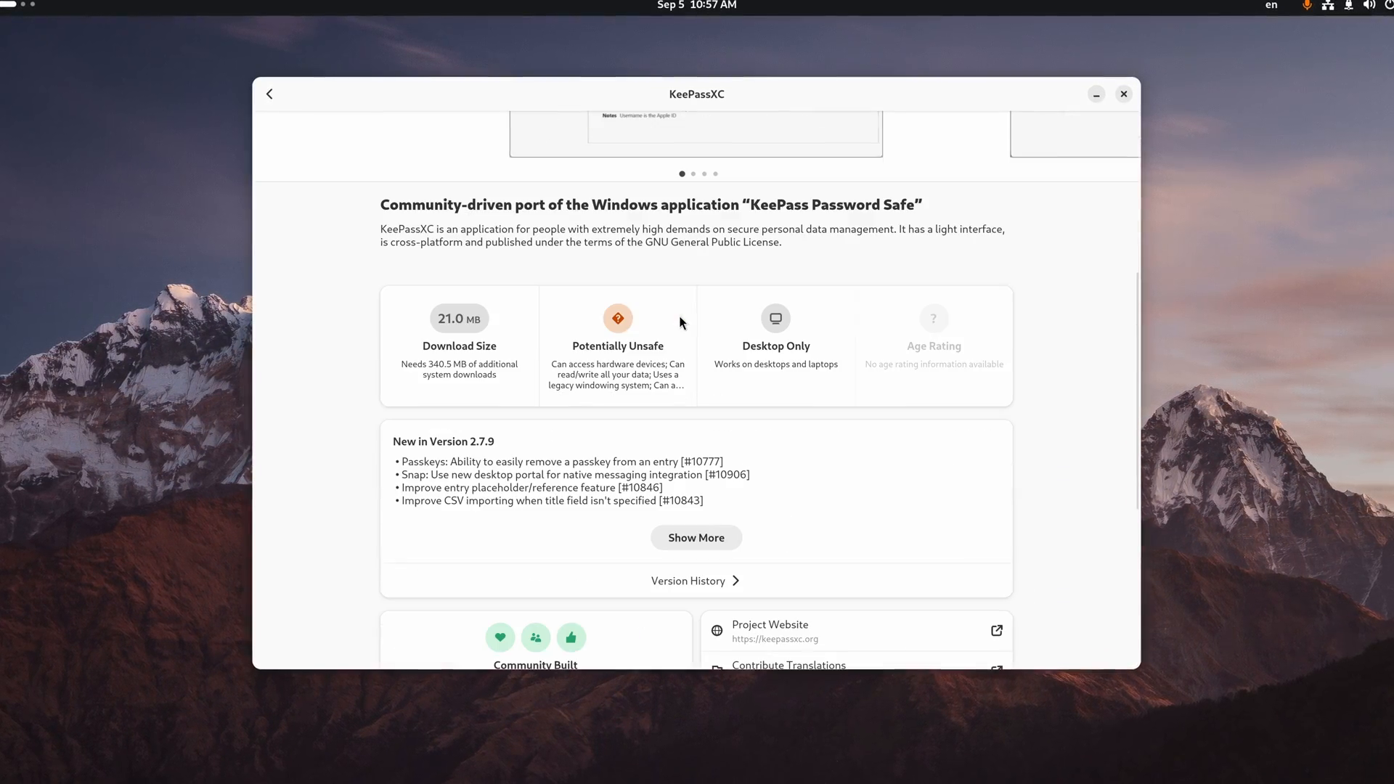
click(617, 333)
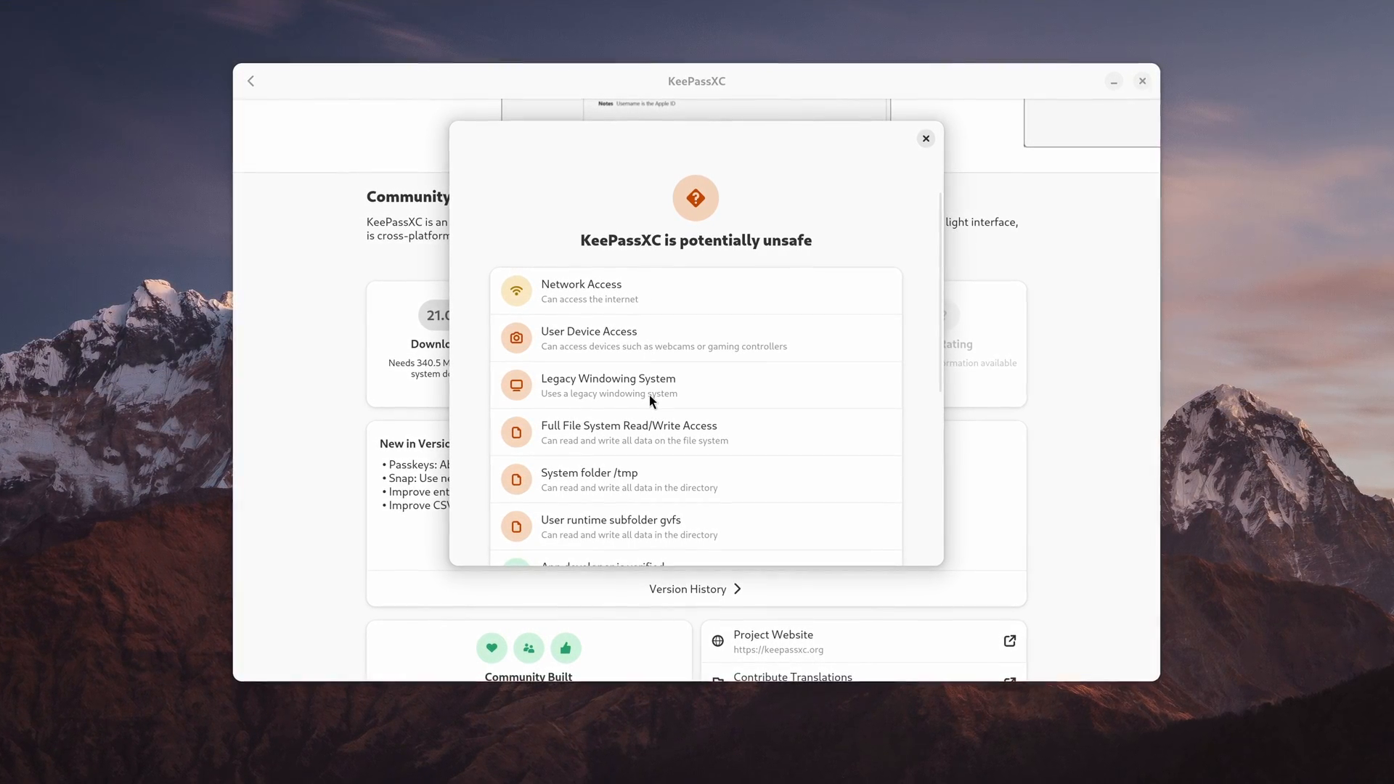
scroll(down, 3)
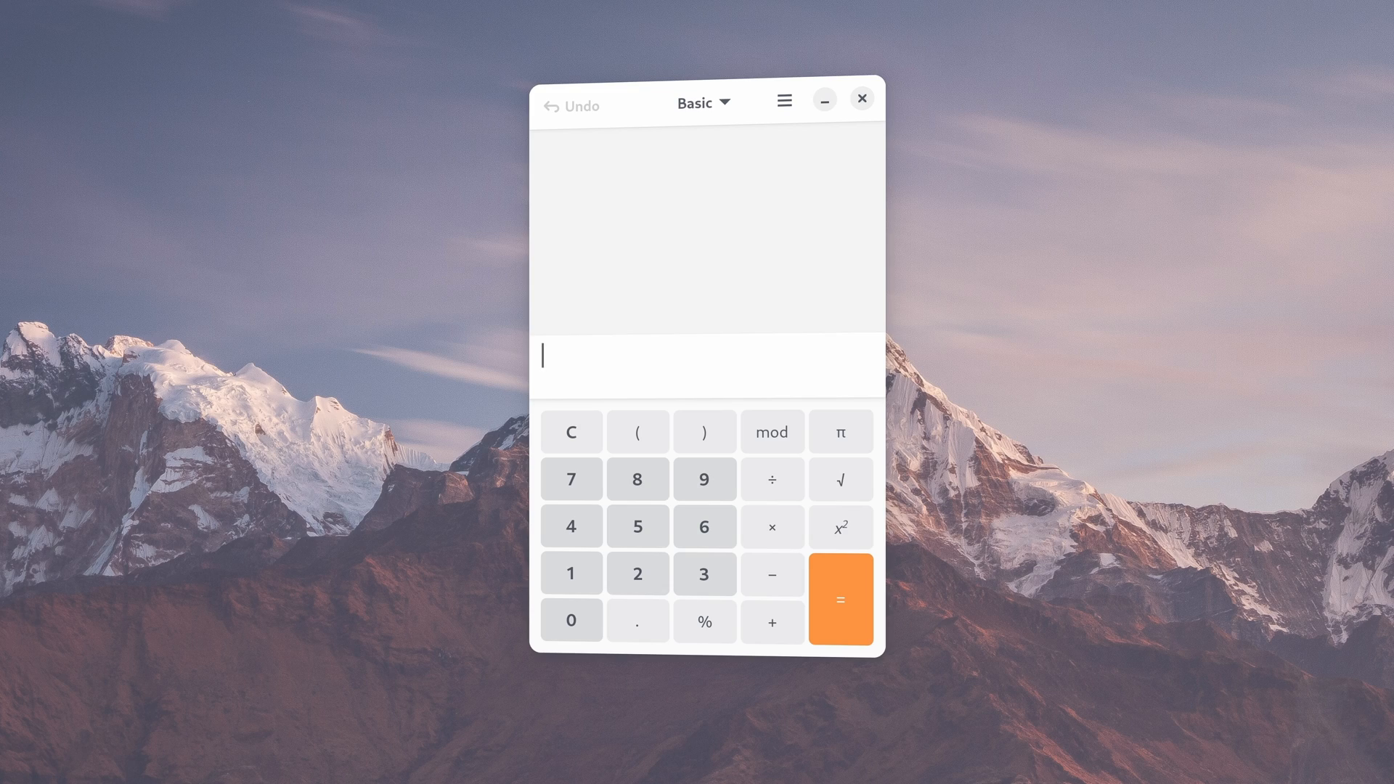
click(771, 479)
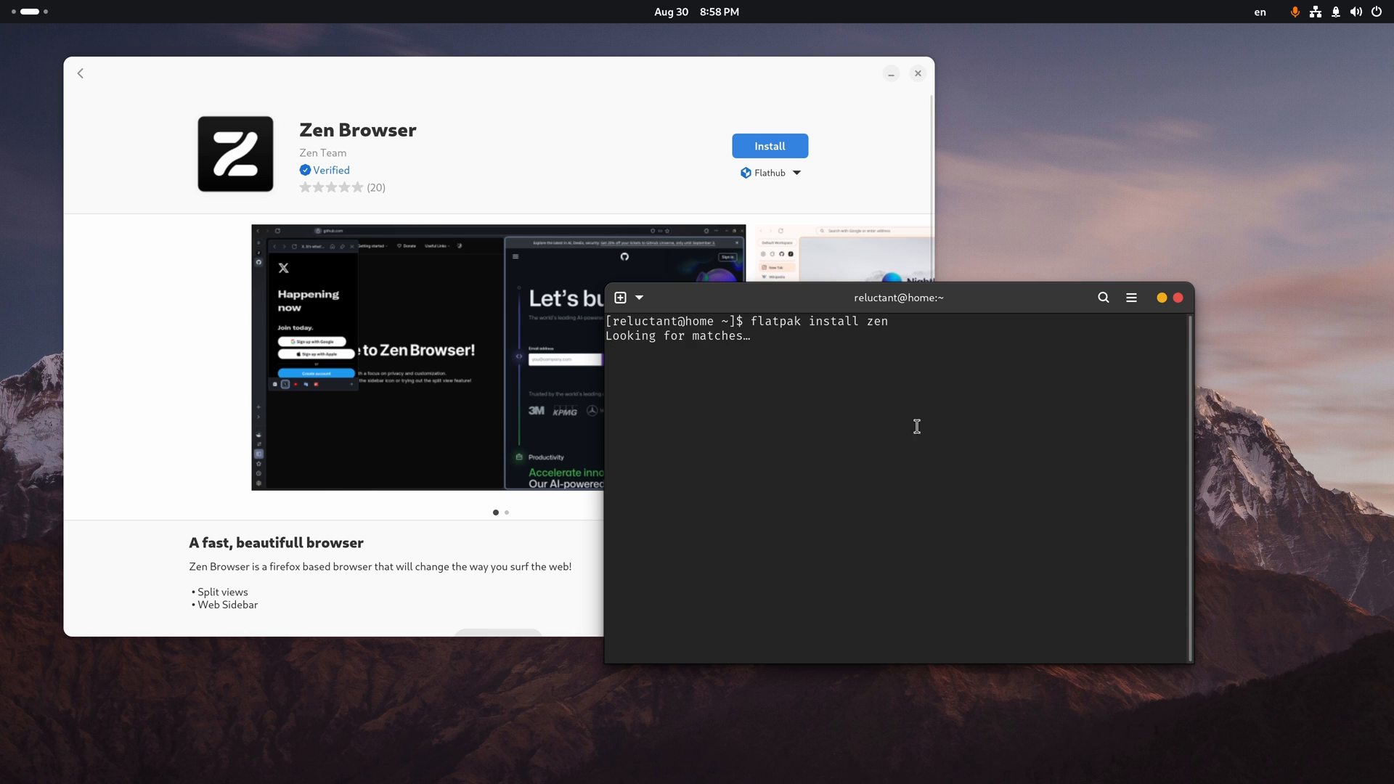
Step: Run 'flatpak install zen' and pick match 5, io.github.zen_browser.zen
key(Return)
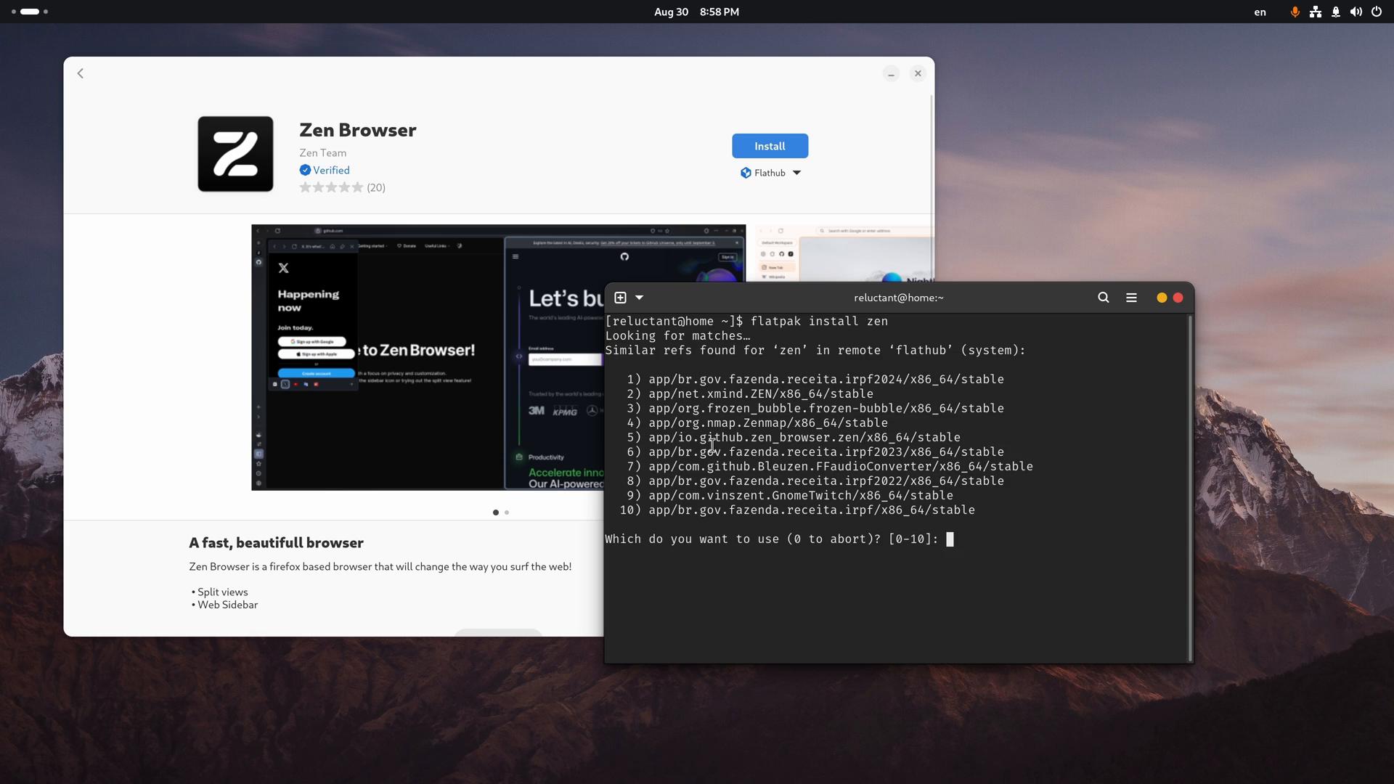
text(5)
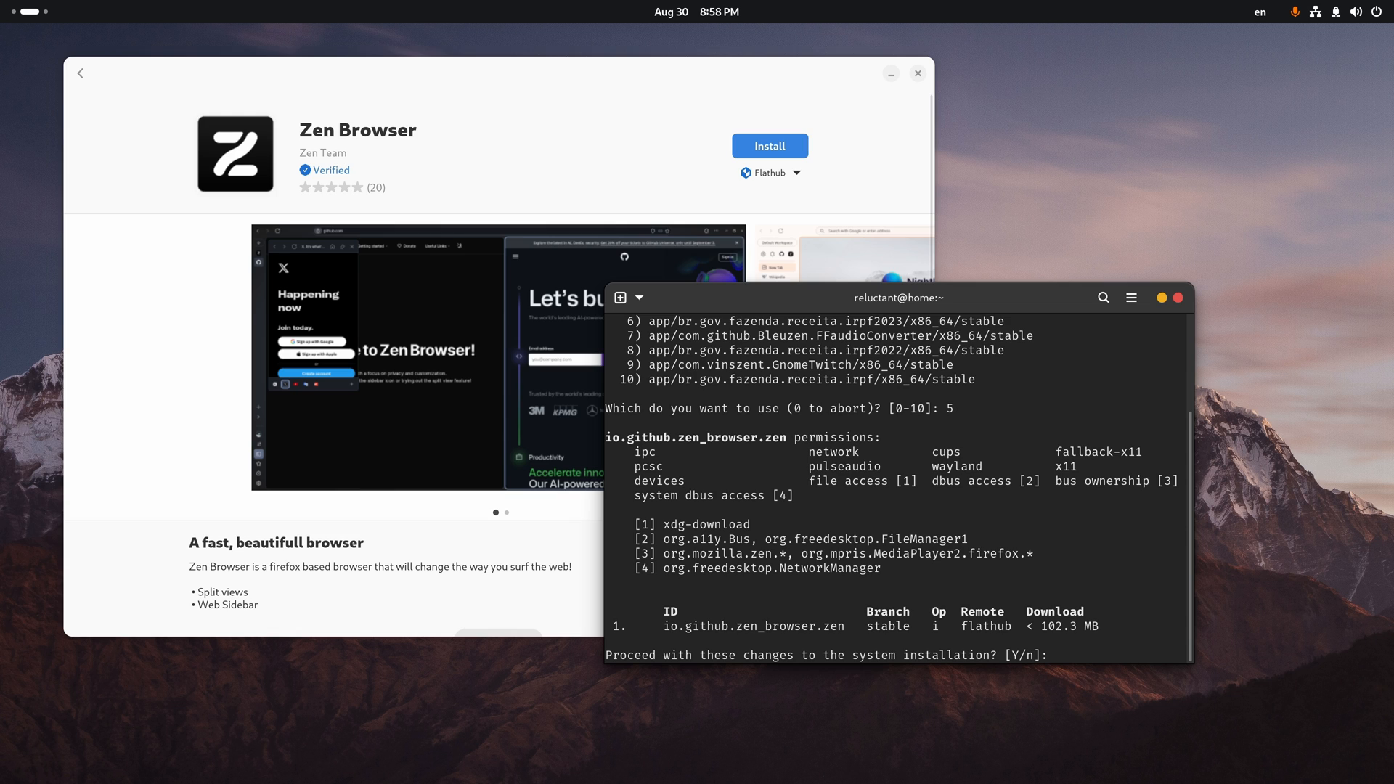
mouse_move(763, 479)
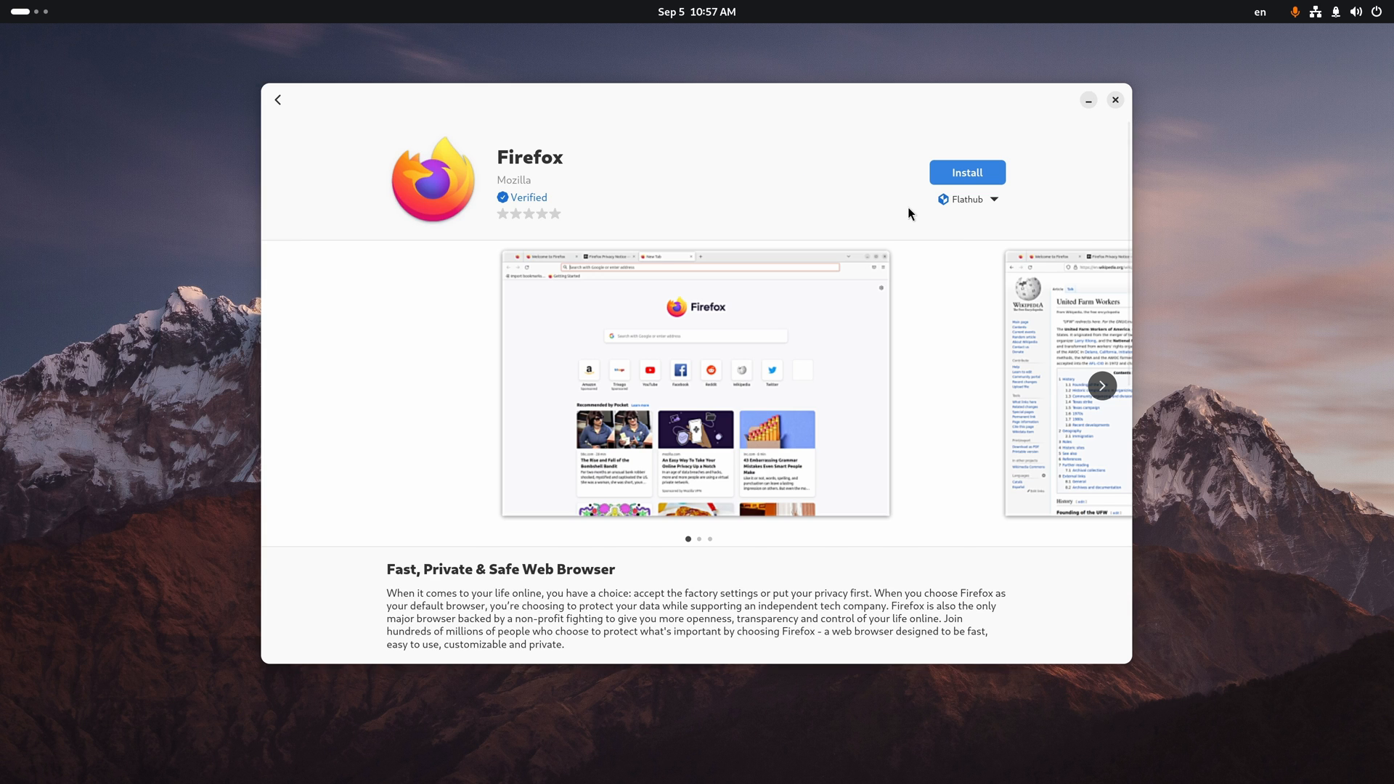
Step: View the Potentially Unsafe permission details for Firefox and Contacts
scroll(down, 3)
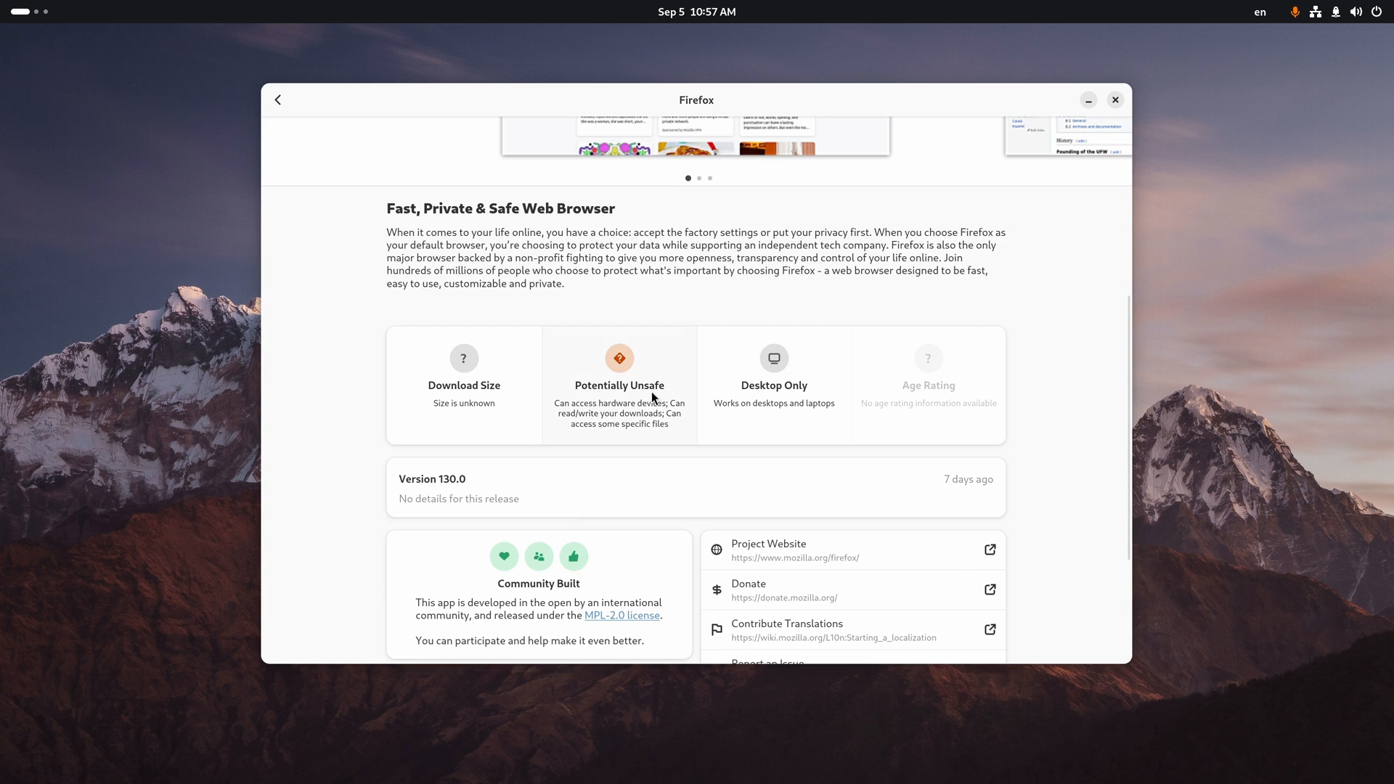
click(619, 385)
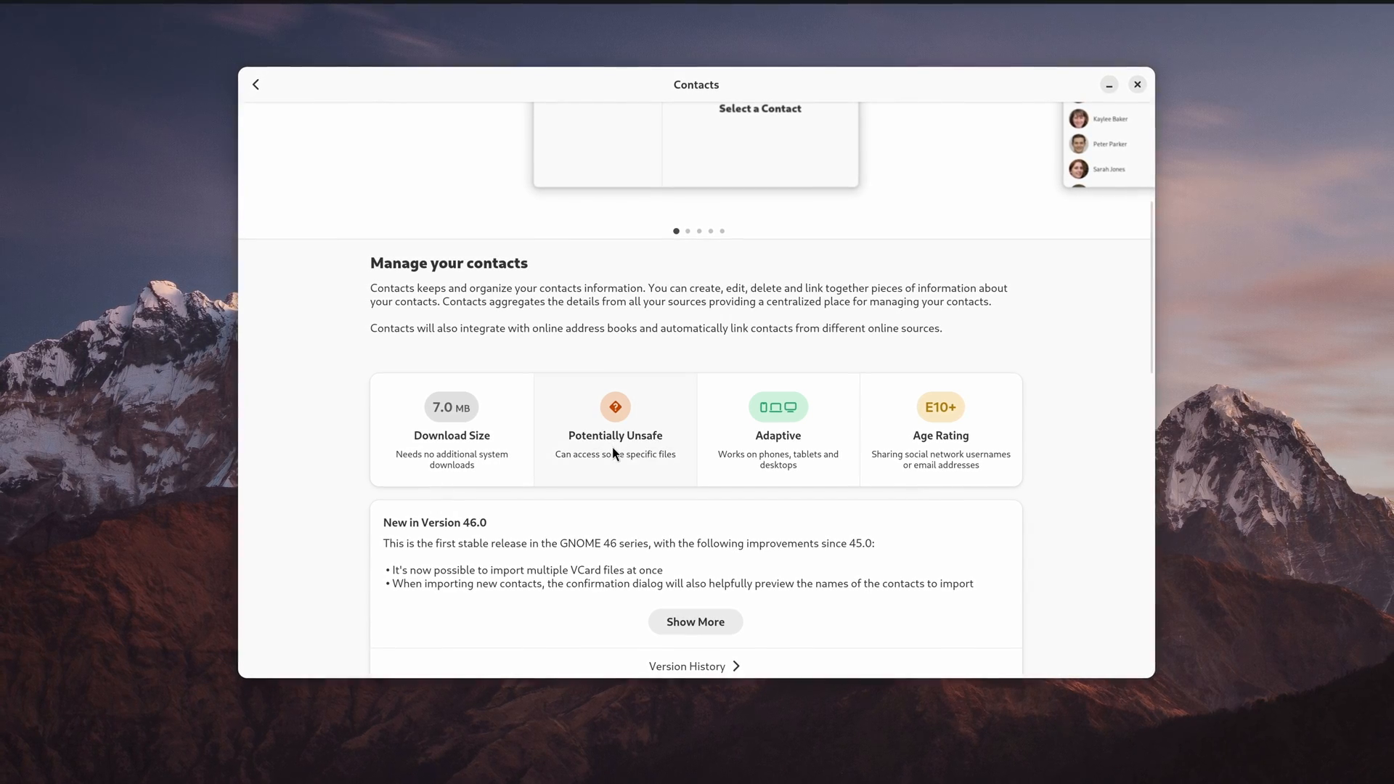
click(614, 427)
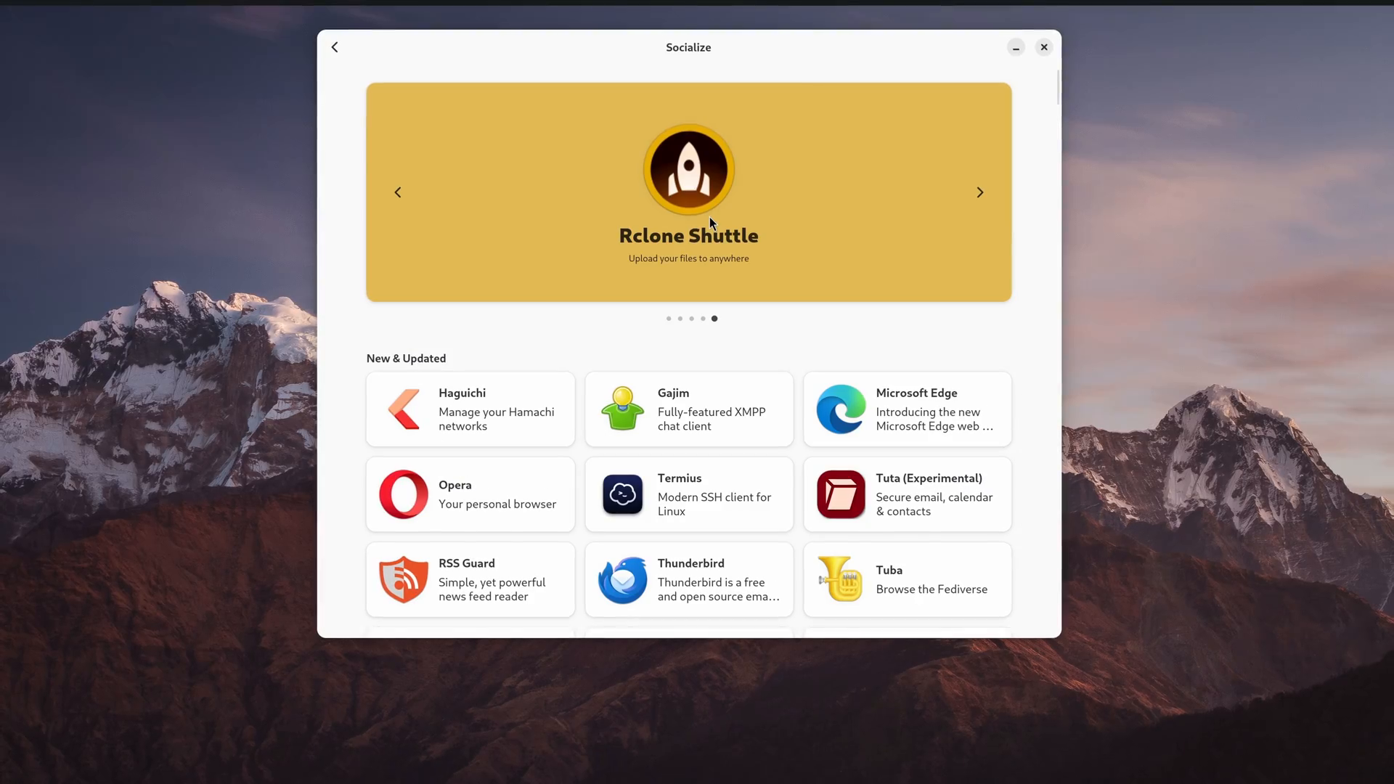
Step: Scroll the Socialize list past Other Software to Threema and Tokodon
scroll(down, 3)
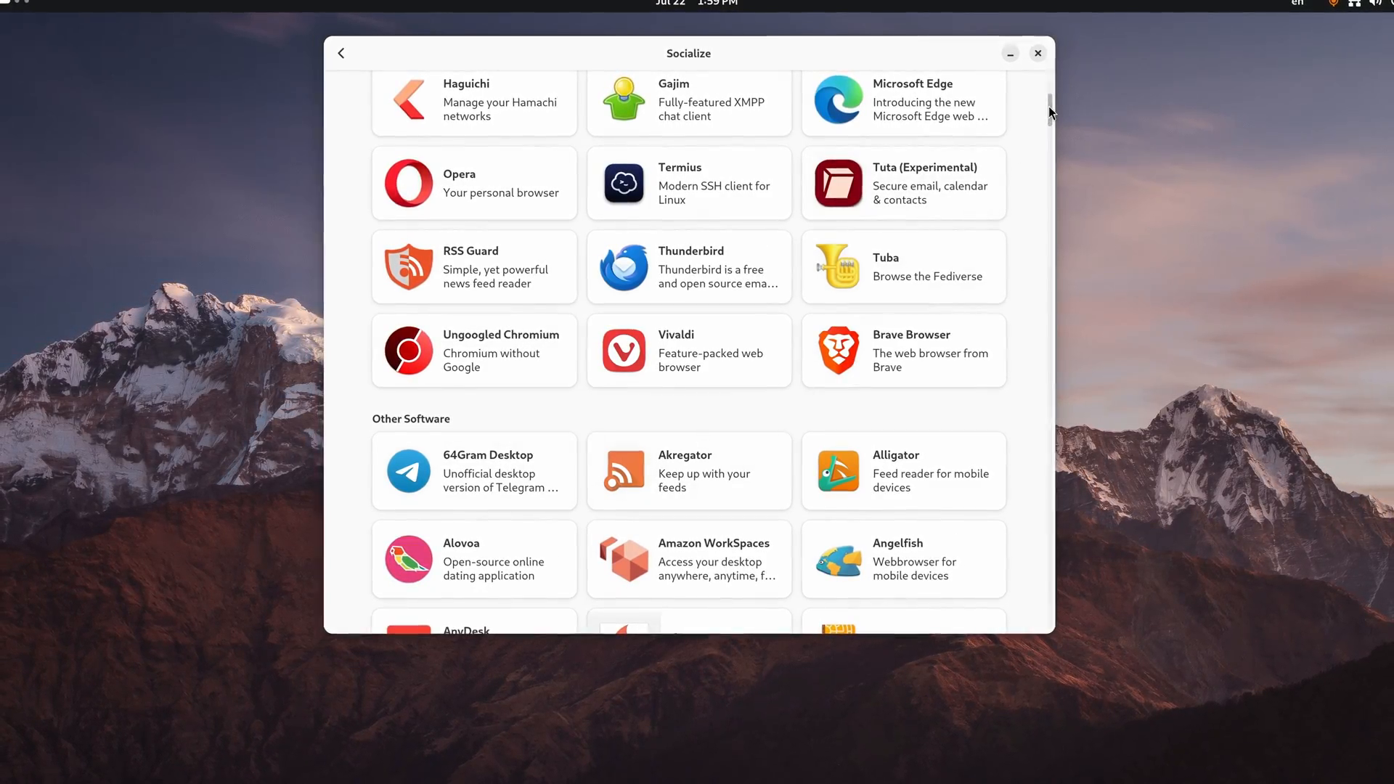
scroll(down, 3)
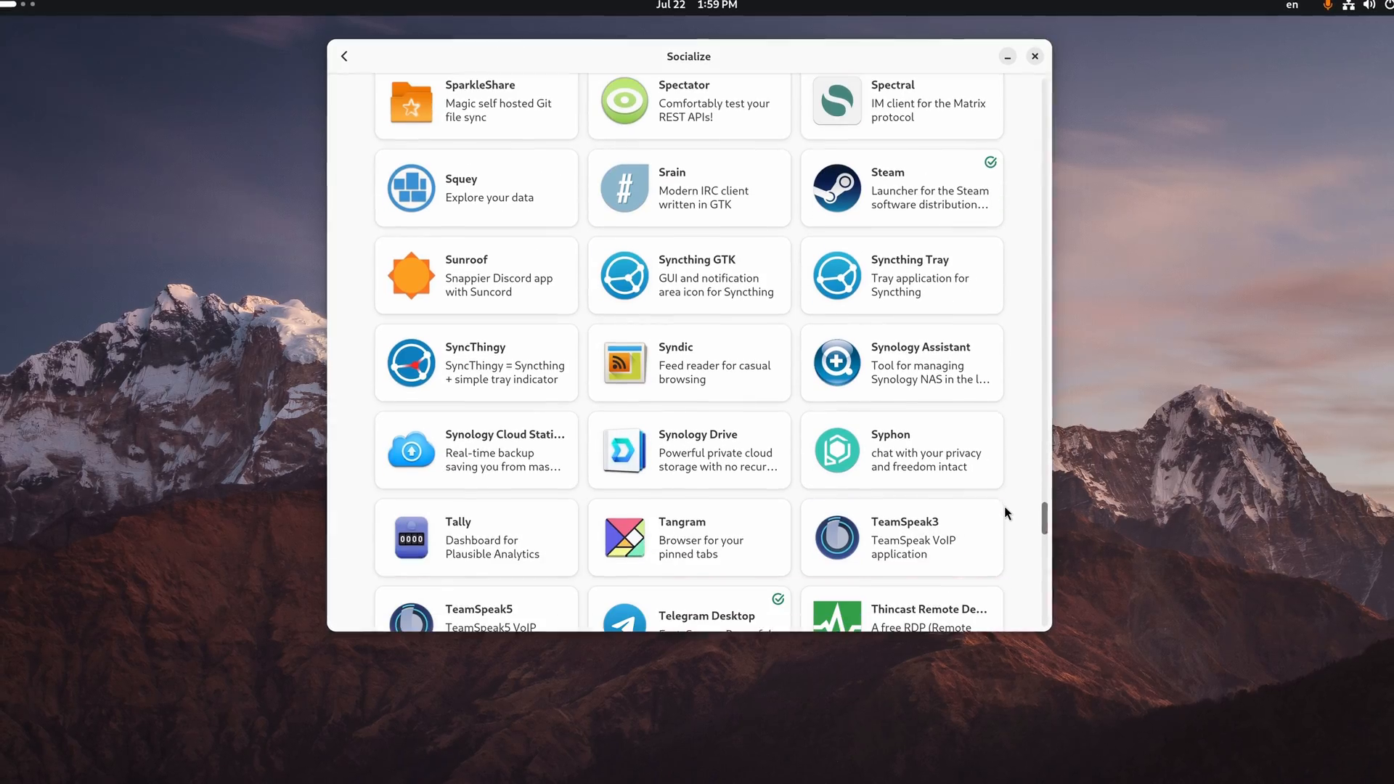
scroll(down, 3)
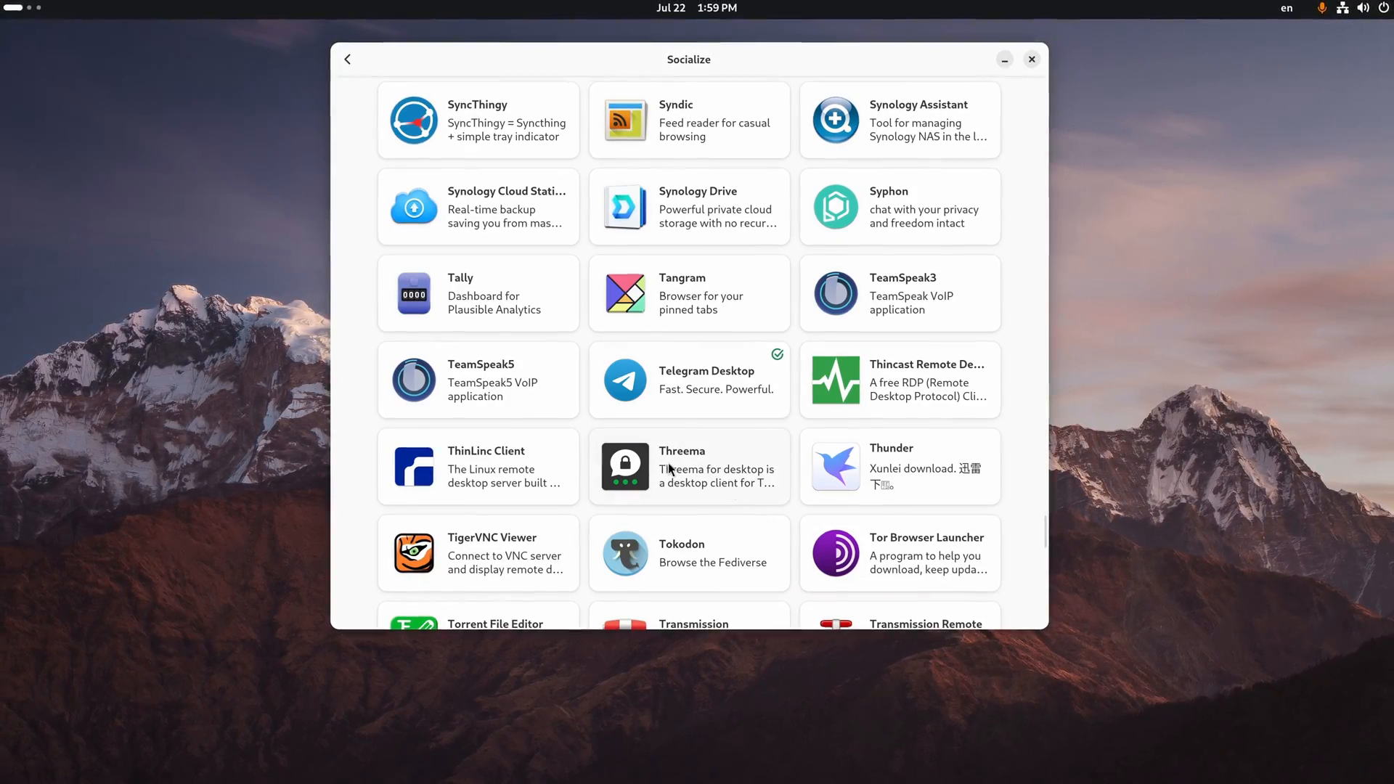